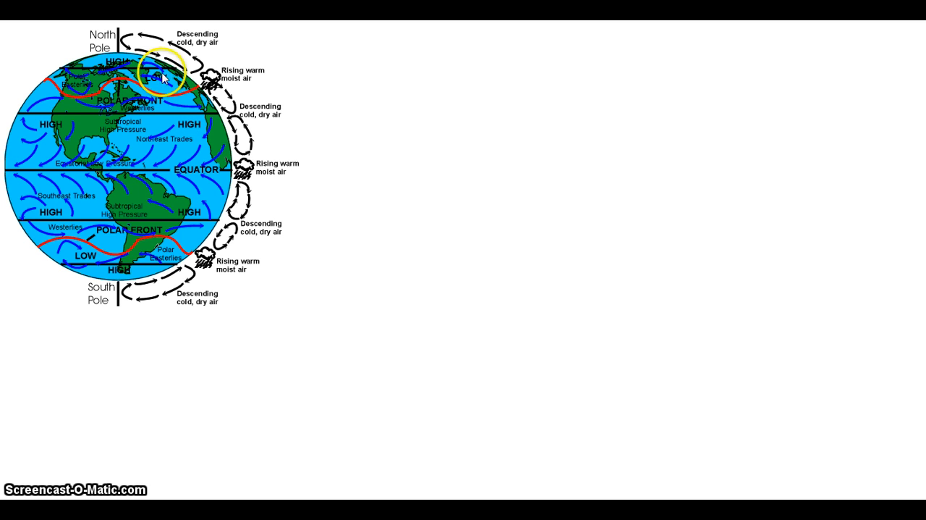
mouse_move(163, 121)
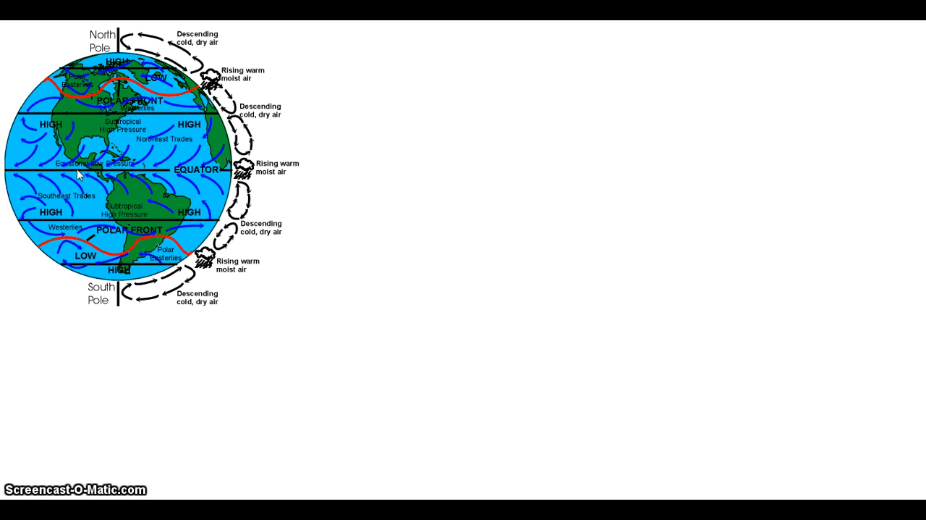
click(165, 183)
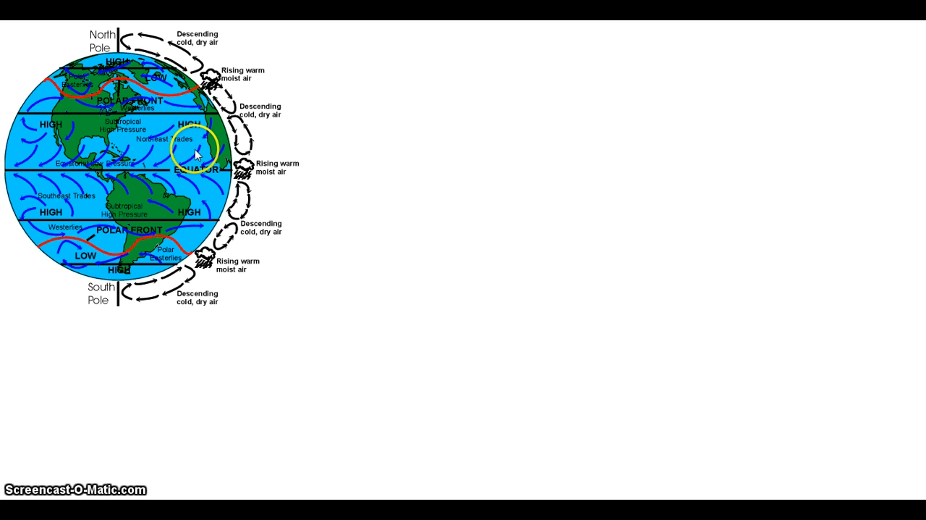
drag(198, 153, 168, 142)
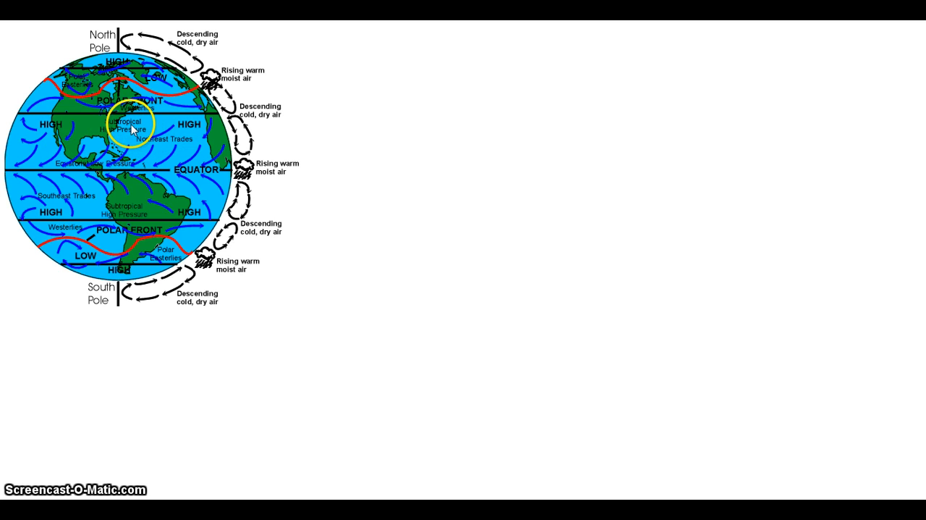
mouse_move(28, 137)
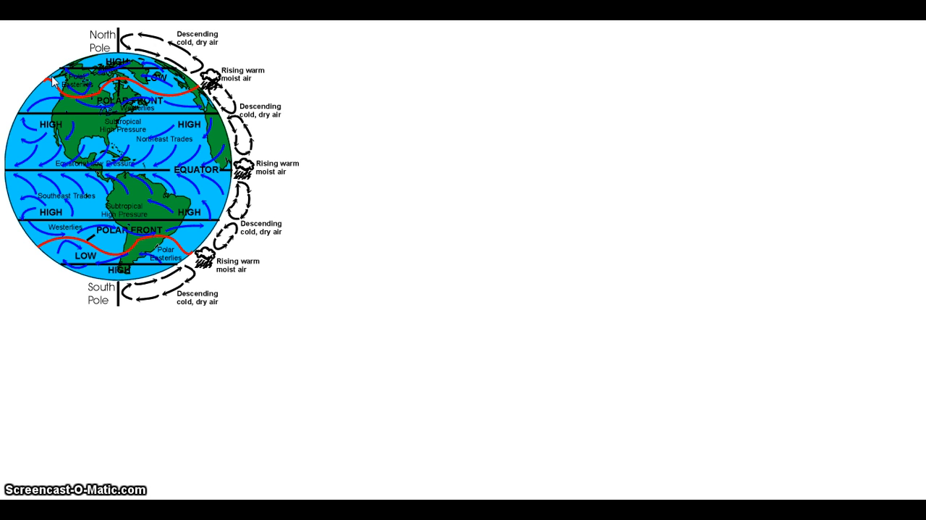
mouse_move(62, 103)
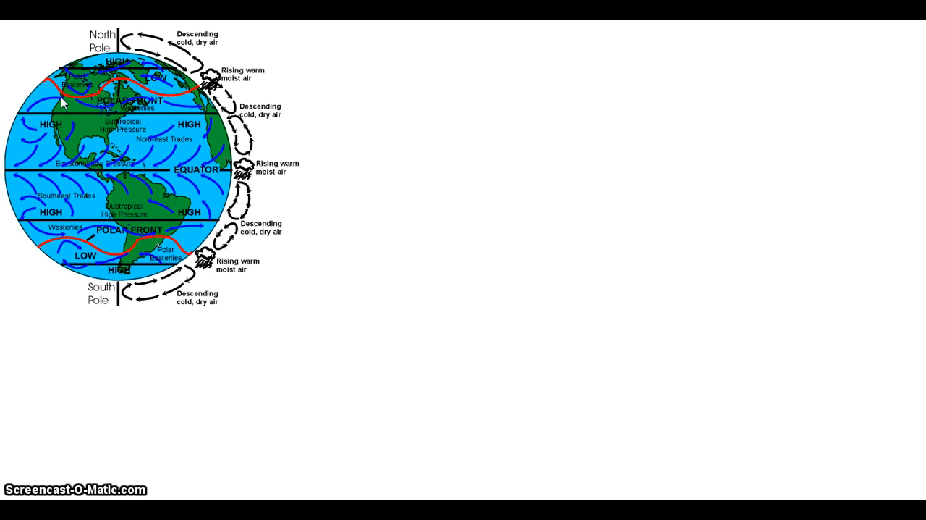
mouse_move(48, 89)
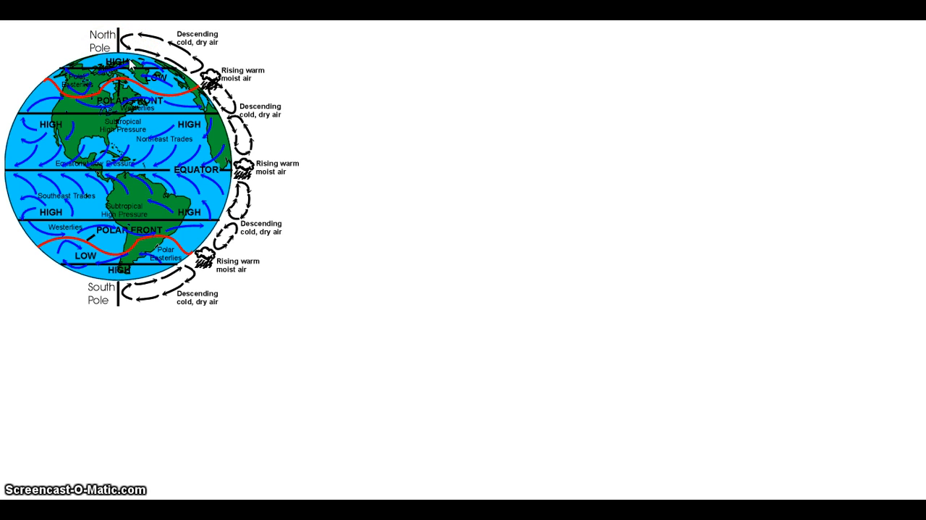
mouse_move(129, 62)
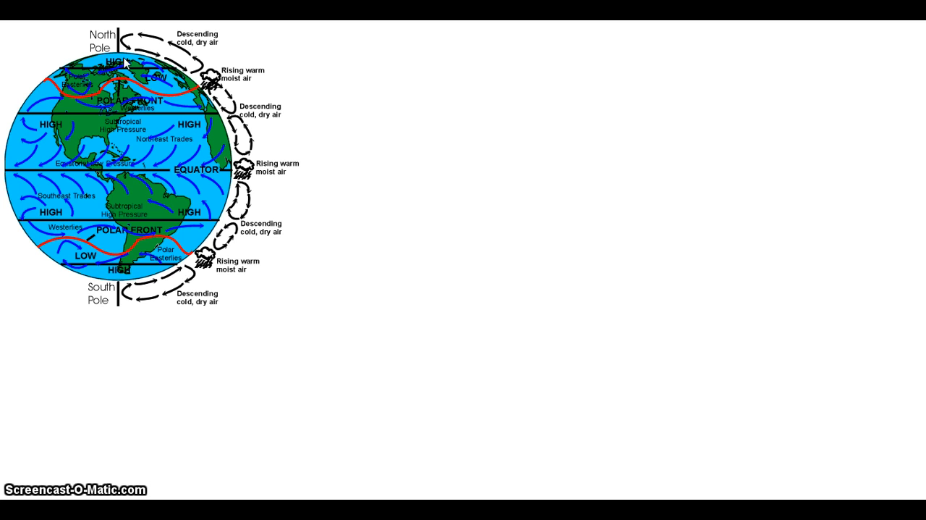
mouse_move(193, 102)
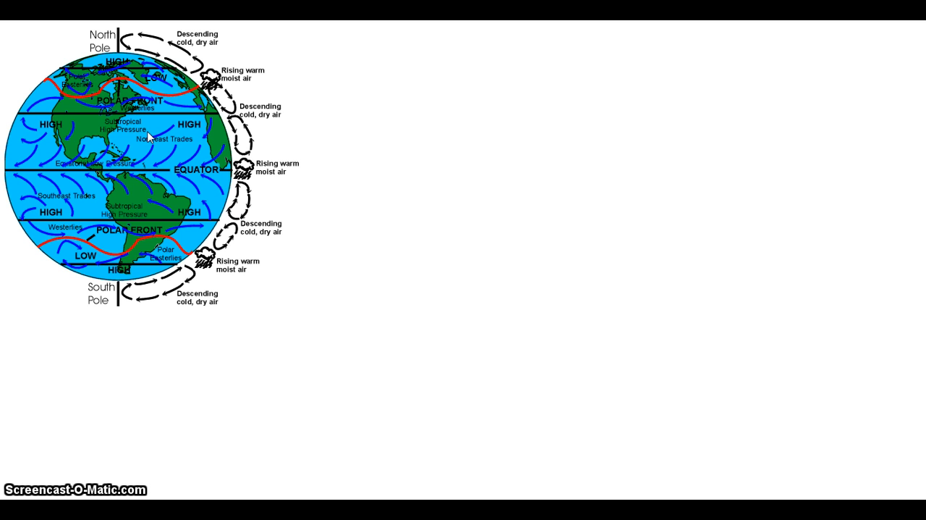
mouse_move(217, 183)
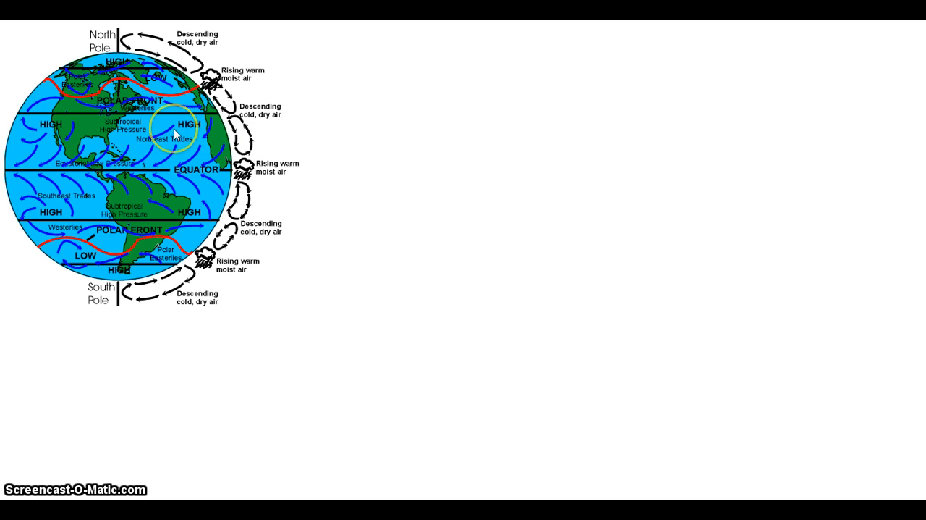
mouse_move(331, 114)
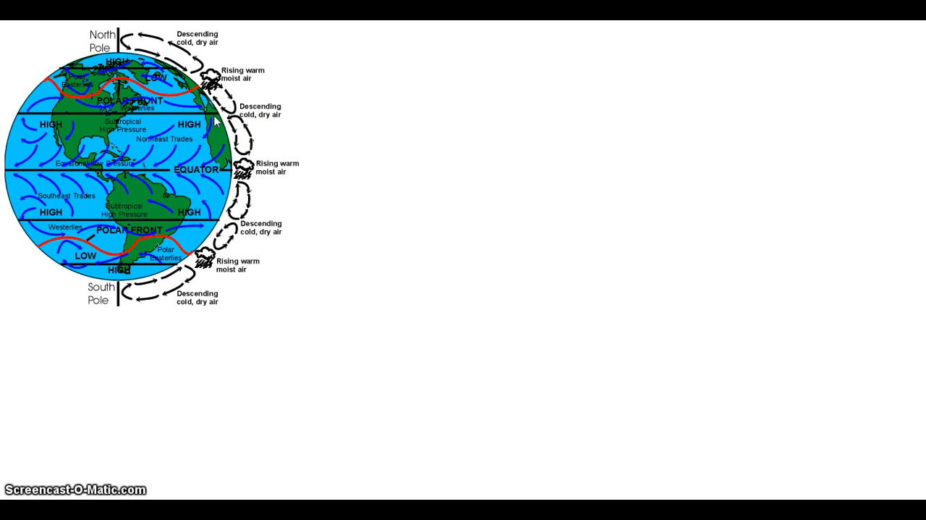
mouse_move(270, 187)
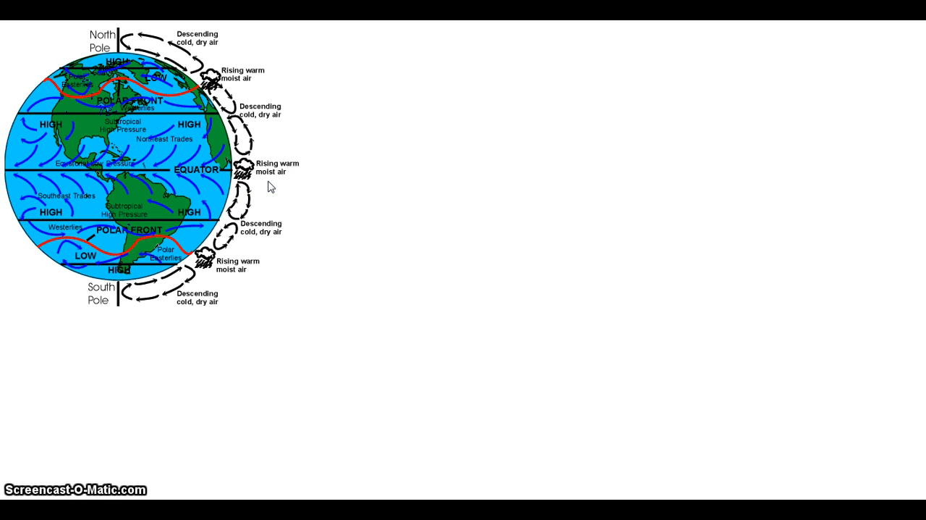